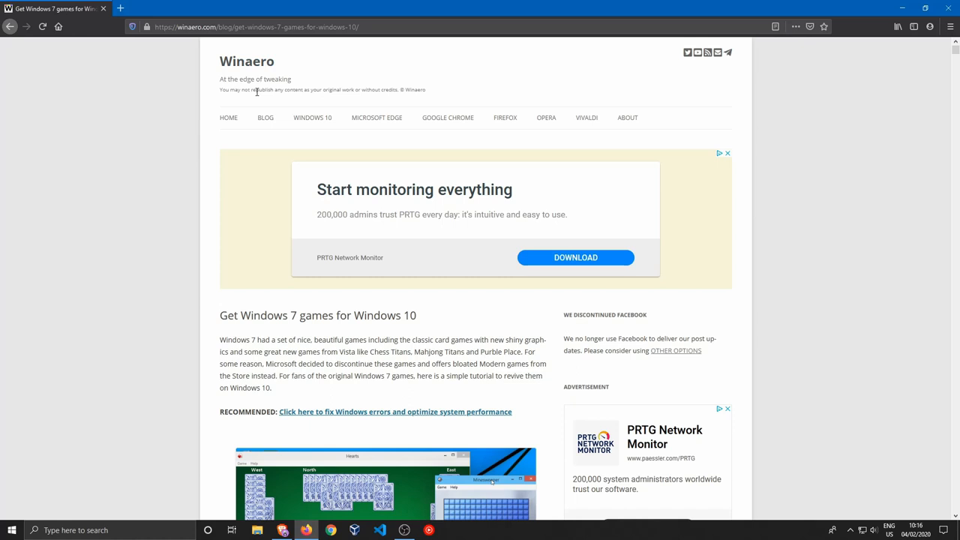
pyautogui.moveTo(330, 321)
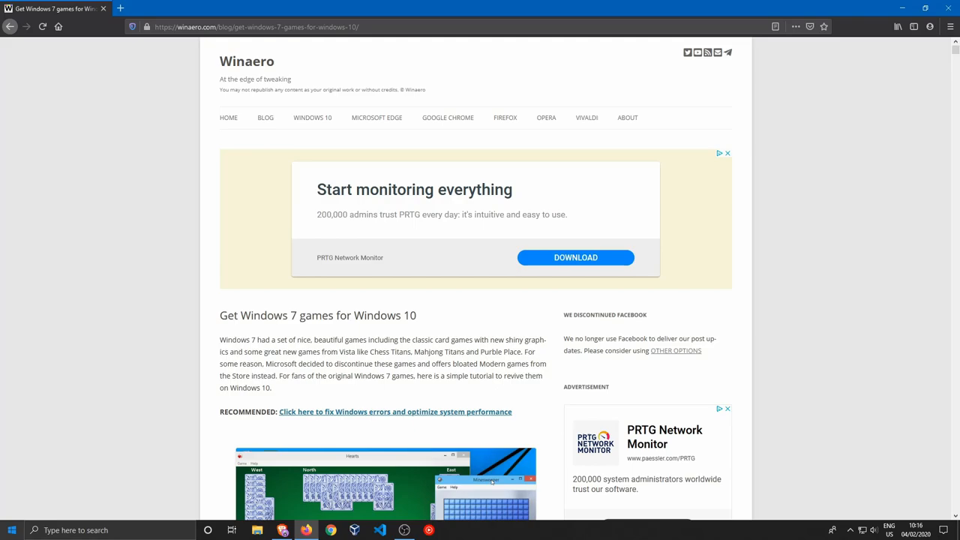
# - Scroll the Winaero article to the 'To get all games from Windows 7' download steps
pyautogui.click(452, 530)
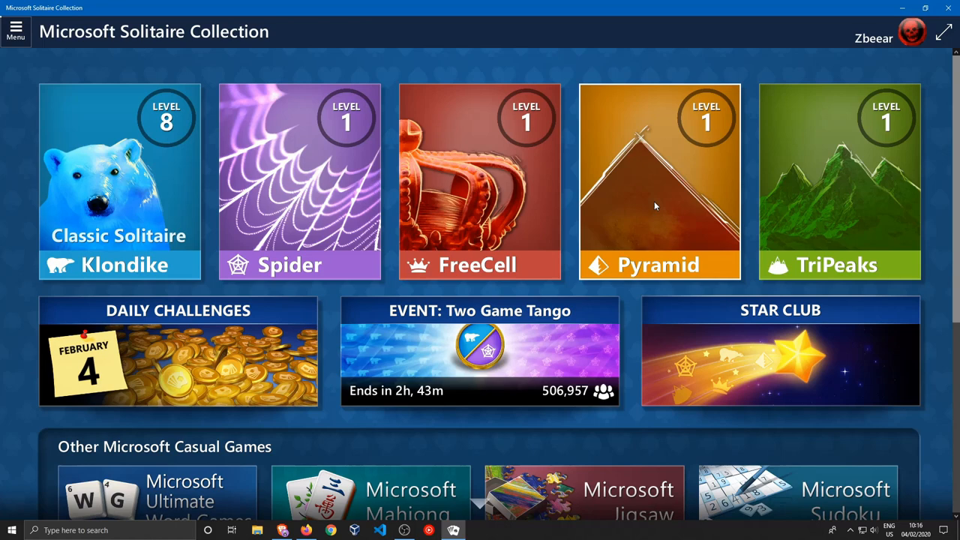
pyautogui.moveTo(390, 347)
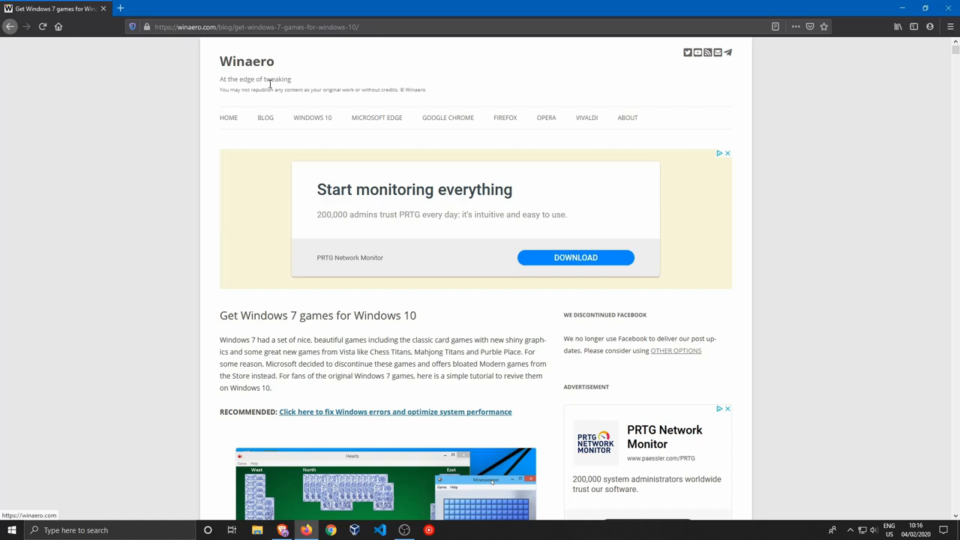
pyautogui.scroll(-3)
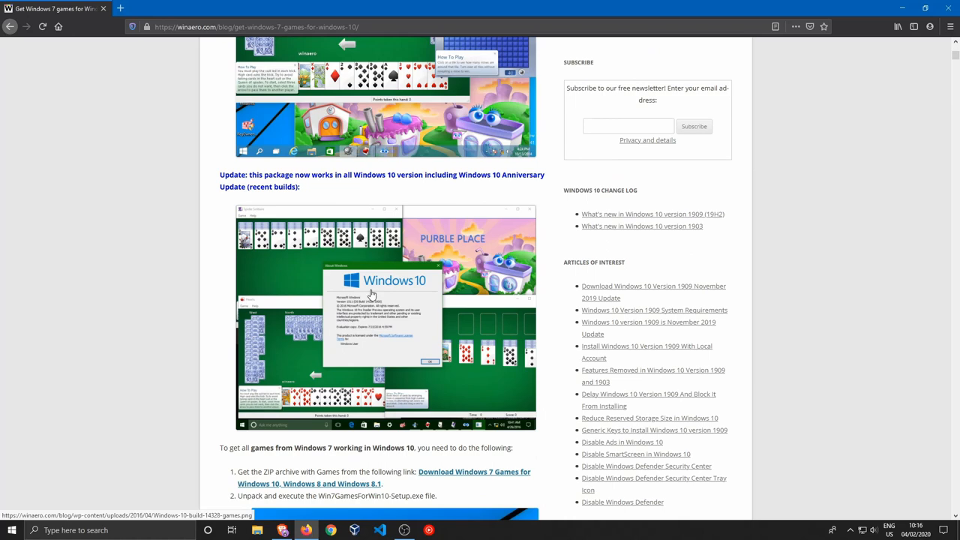
pyautogui.scroll(-3)
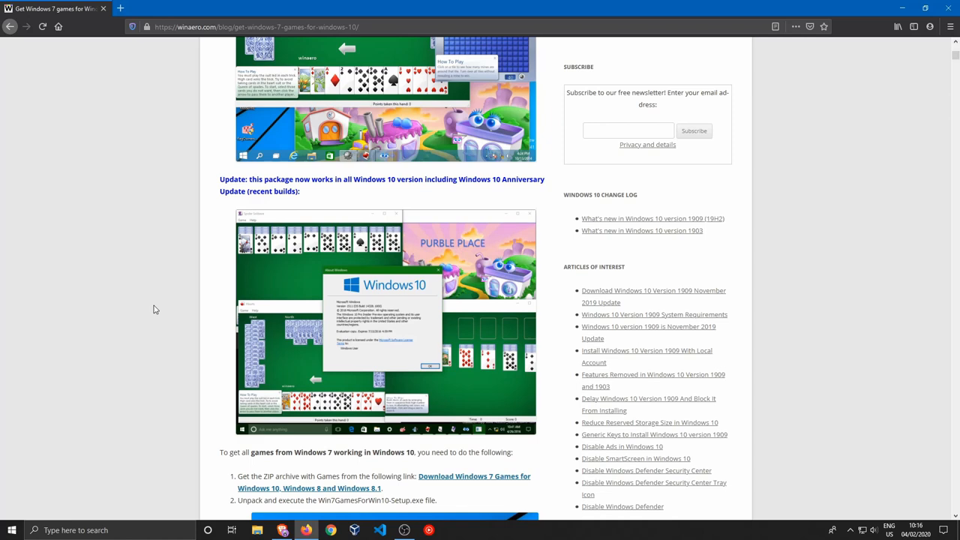
pyautogui.scroll(-3)
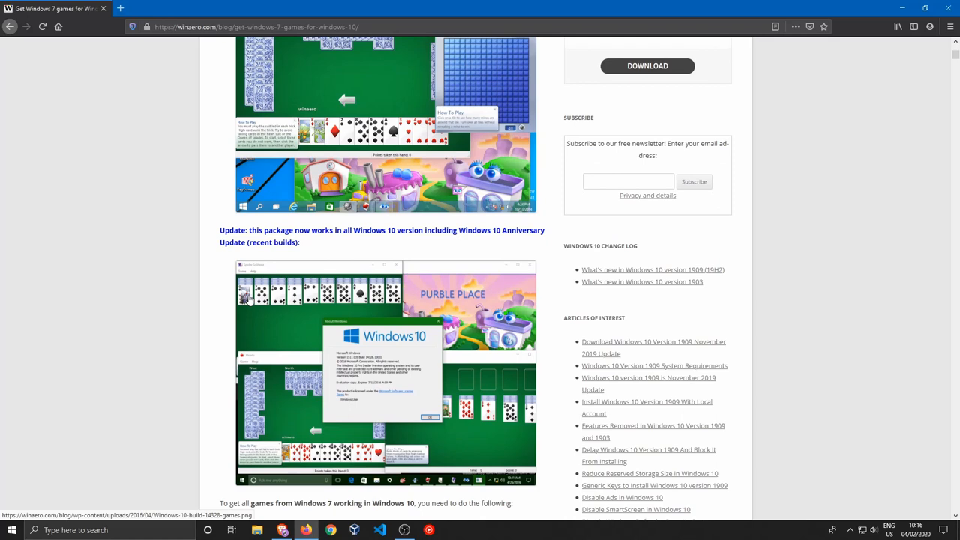
pyautogui.scroll(3)
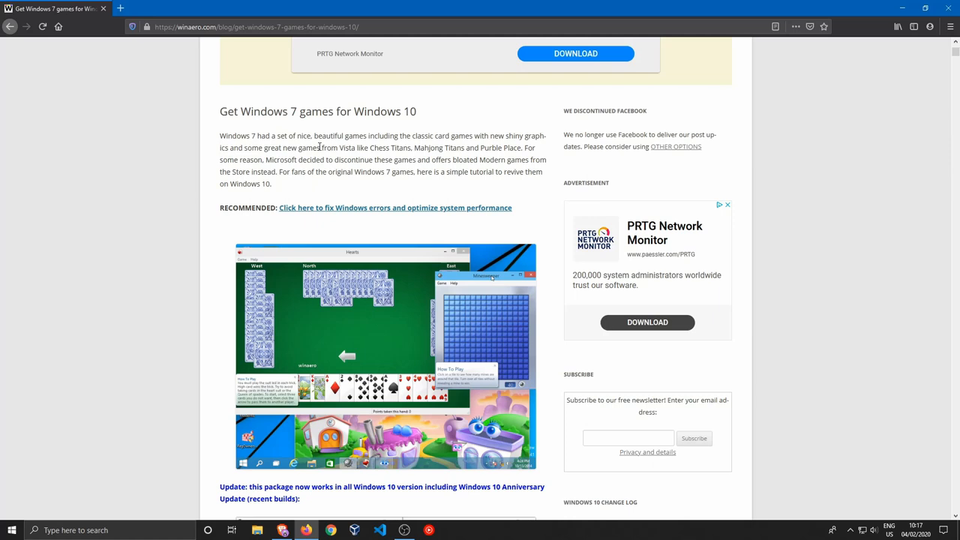
pyautogui.moveTo(341, 175)
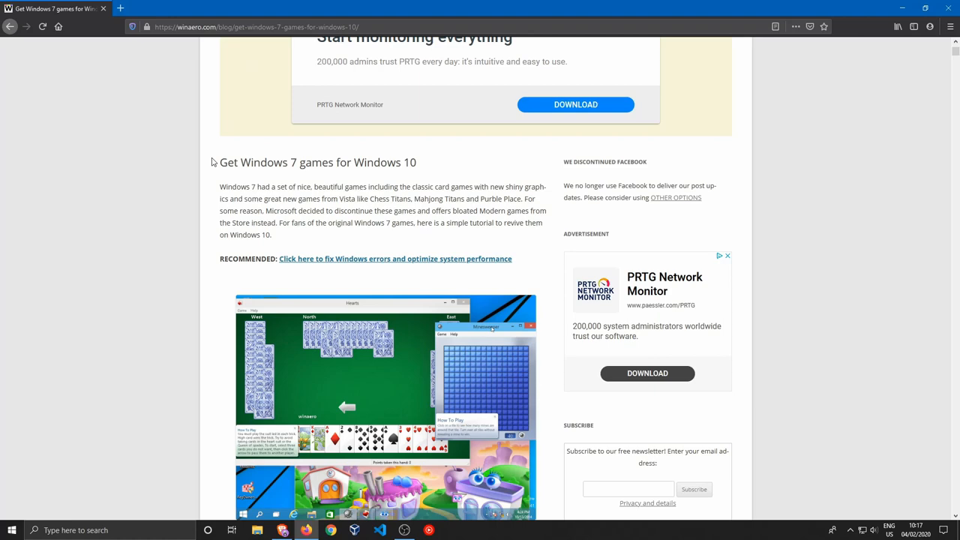
pyautogui.scroll(-3)
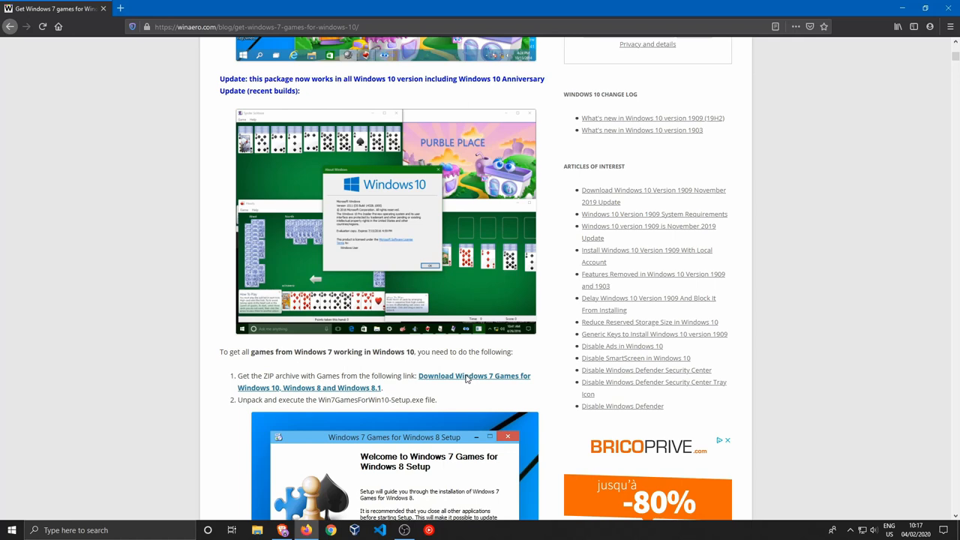
pyautogui.scroll(-3)
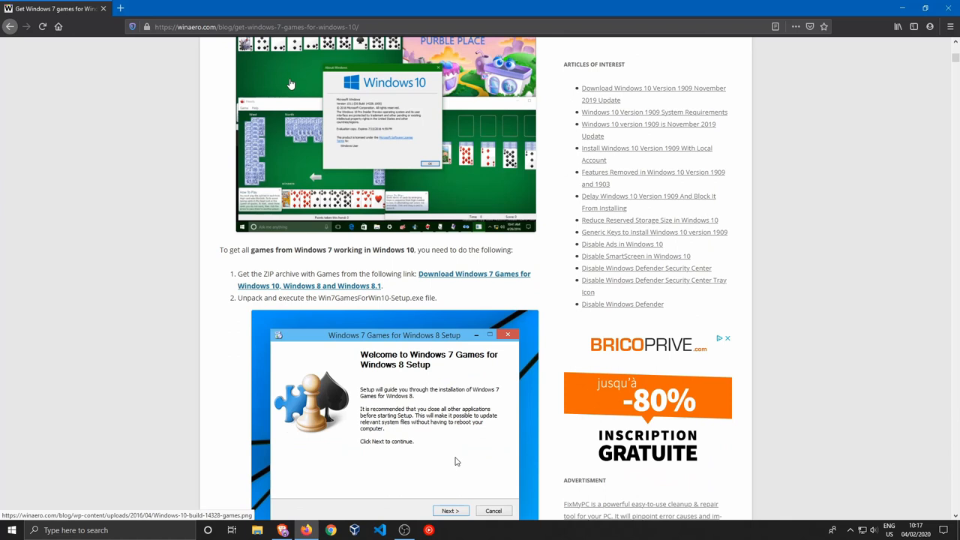
# - Follow the 'Download Windows 7 Games for Windows 10, Windows 8 and Windows 8.1' link
pyautogui.click(373, 290)
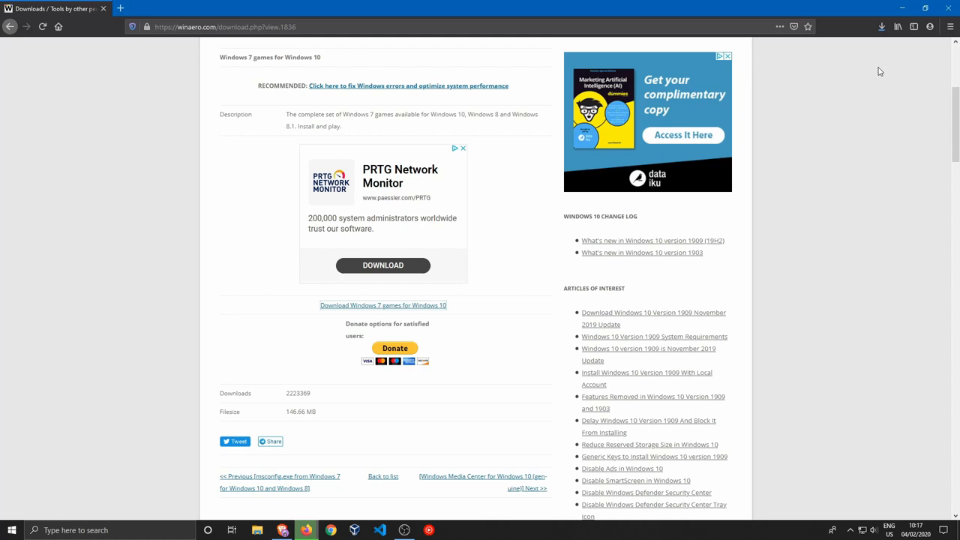
# - Download the 146.66 MB Windows 7 games archive and extract it to Downloads
pyautogui.click(256, 530)
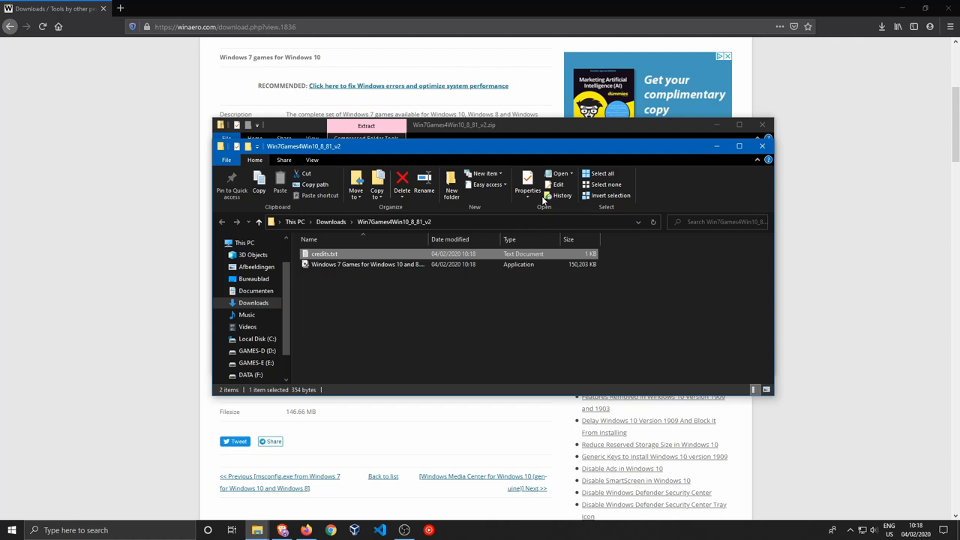
# - Run the 'Windows 7 Games for Windows 10 and 8' installer from the extracted folder
pyautogui.doubleClick(366, 264)
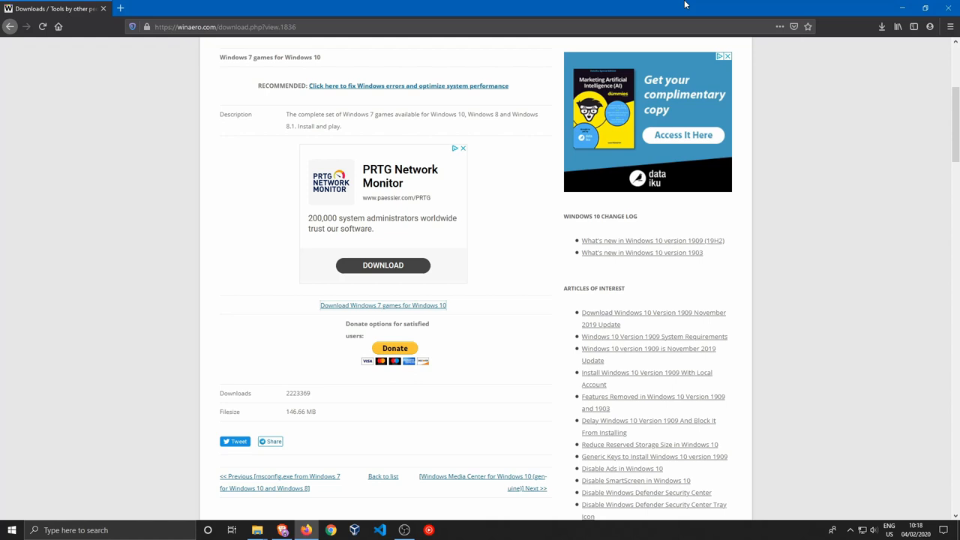
pyautogui.moveTo(398, 422)
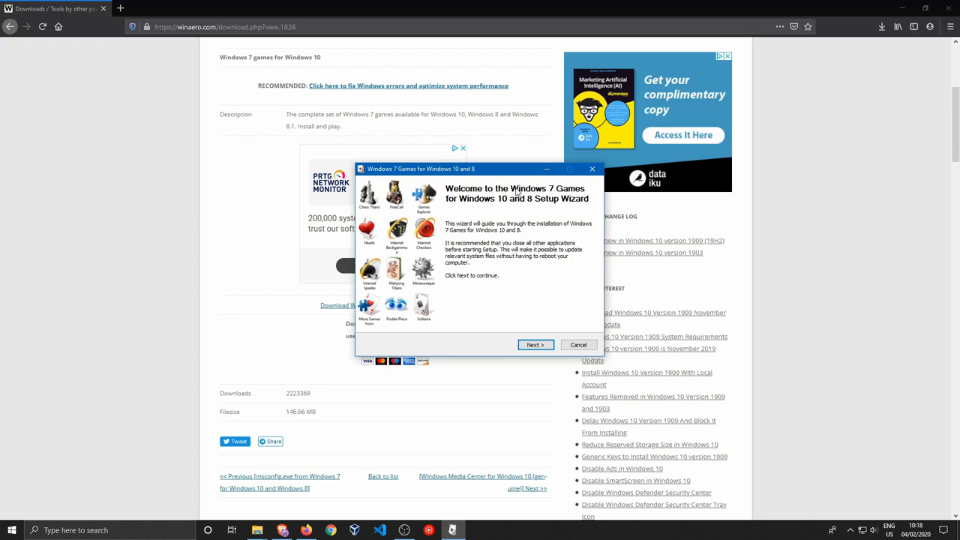
# - Install every checked game component, advancing through Next, Install and Finish
pyautogui.click(534, 344)
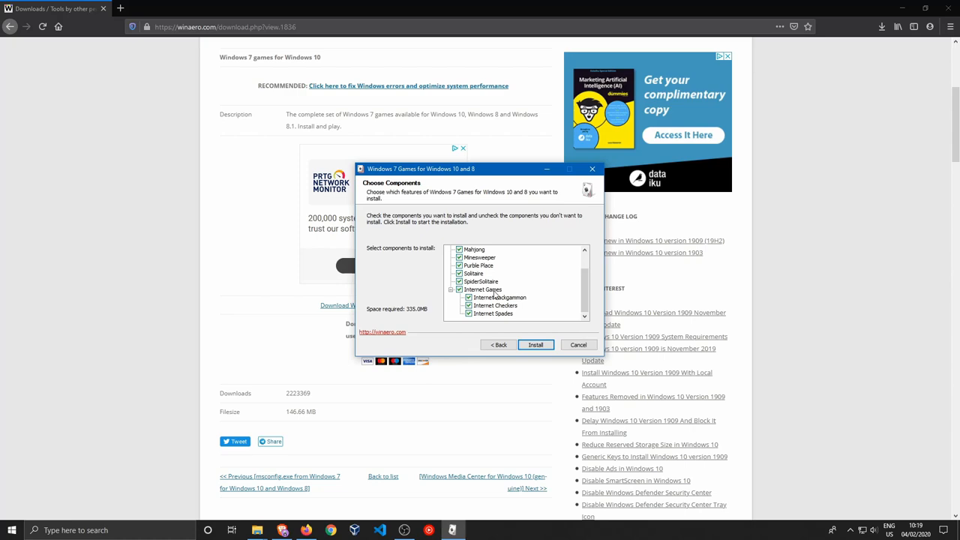
pyautogui.click(534, 345)
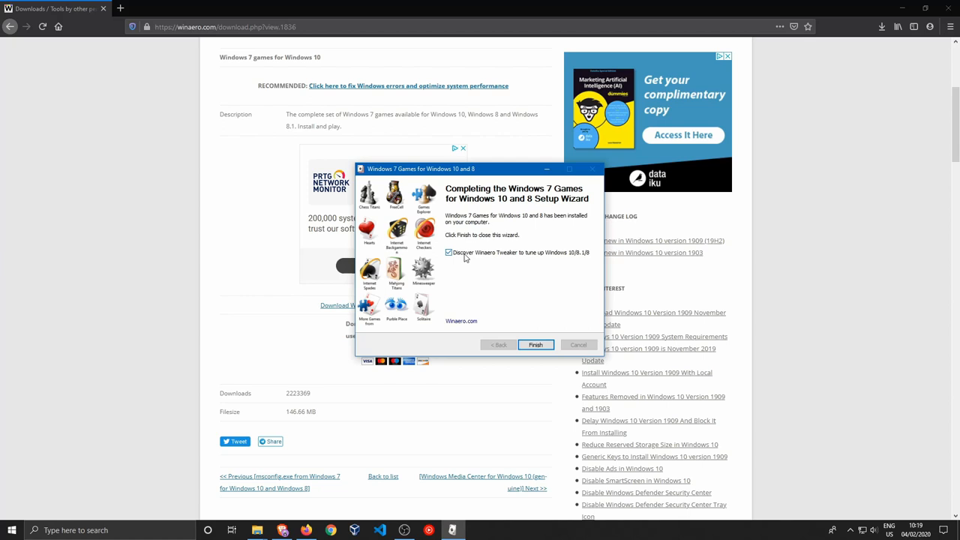
pyautogui.click(535, 344)
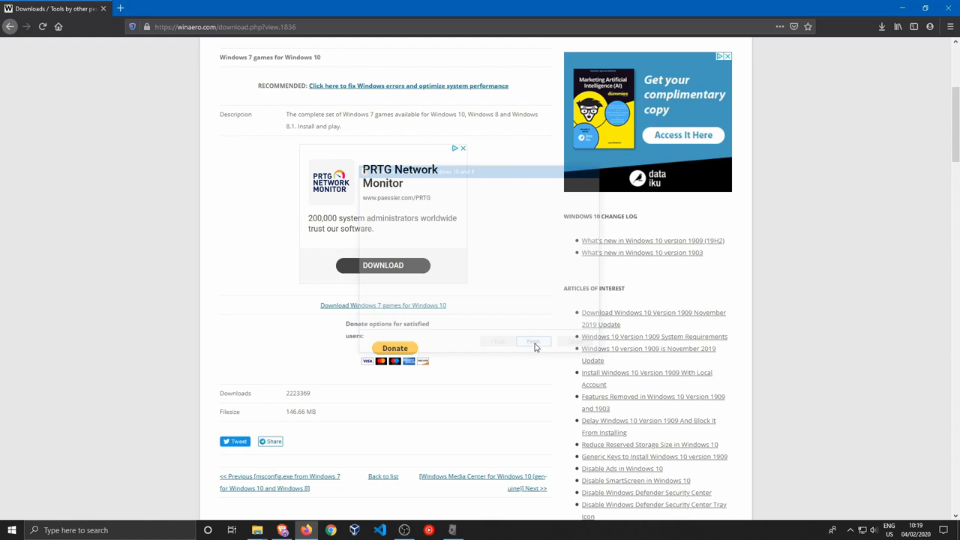
# - Scroll the Start menu app list to G and expand the Games folder
pyautogui.click(11, 530)
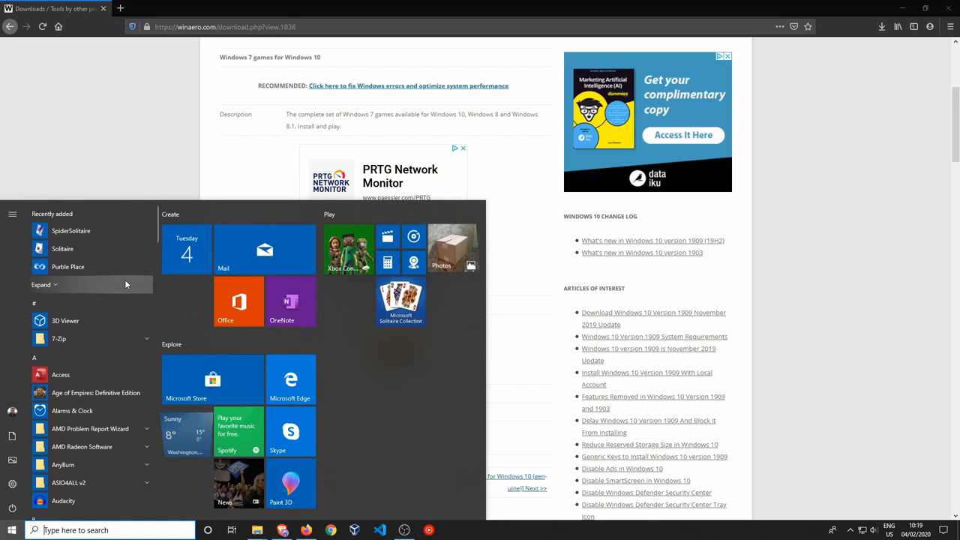
pyautogui.scroll(-3)
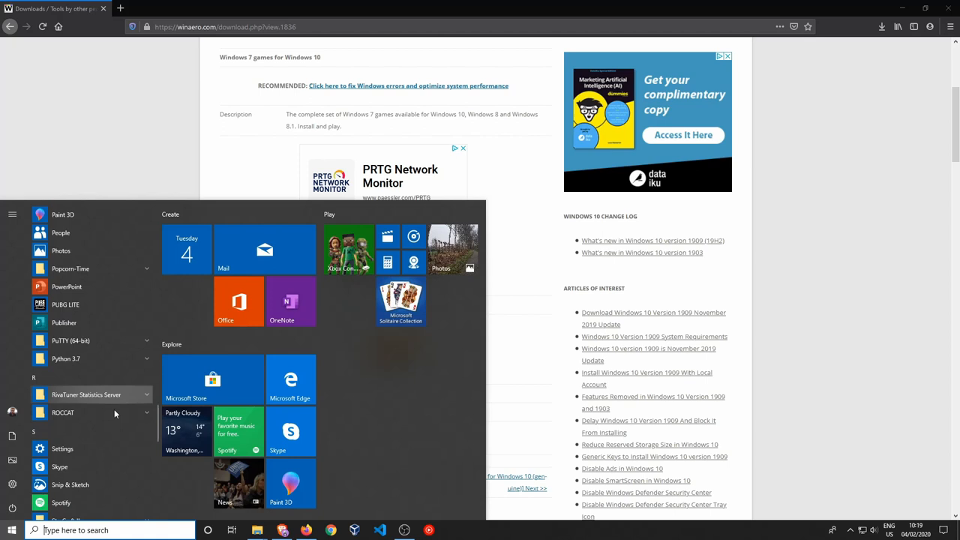
pyautogui.scroll(-3)
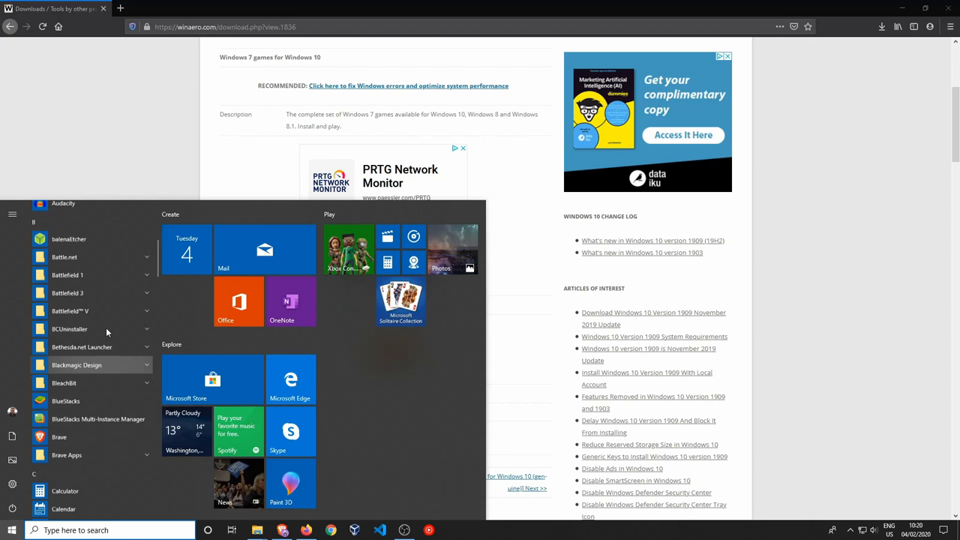
pyautogui.scroll(-3)
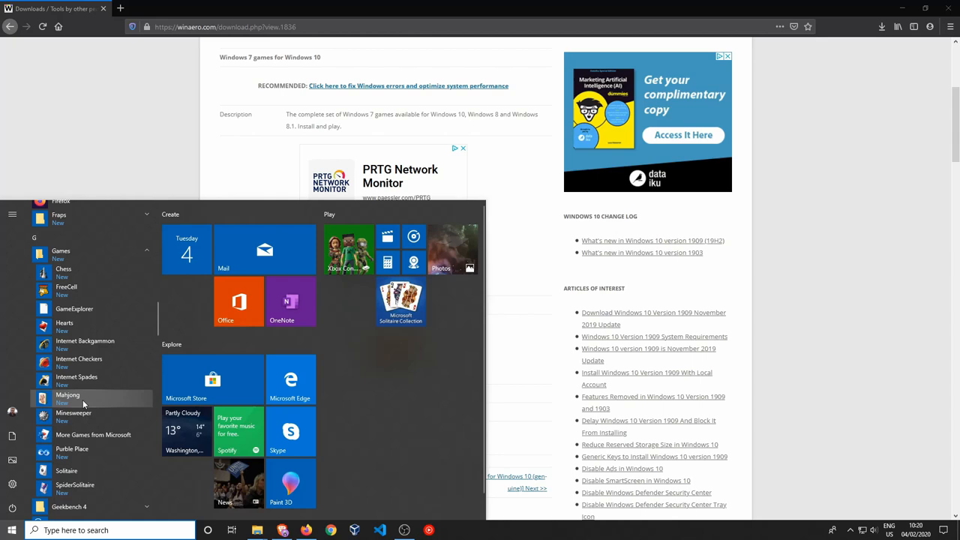
# - Launch Purple Place from the Games folder, pick a difficulty, then close it
pyautogui.click(72, 451)
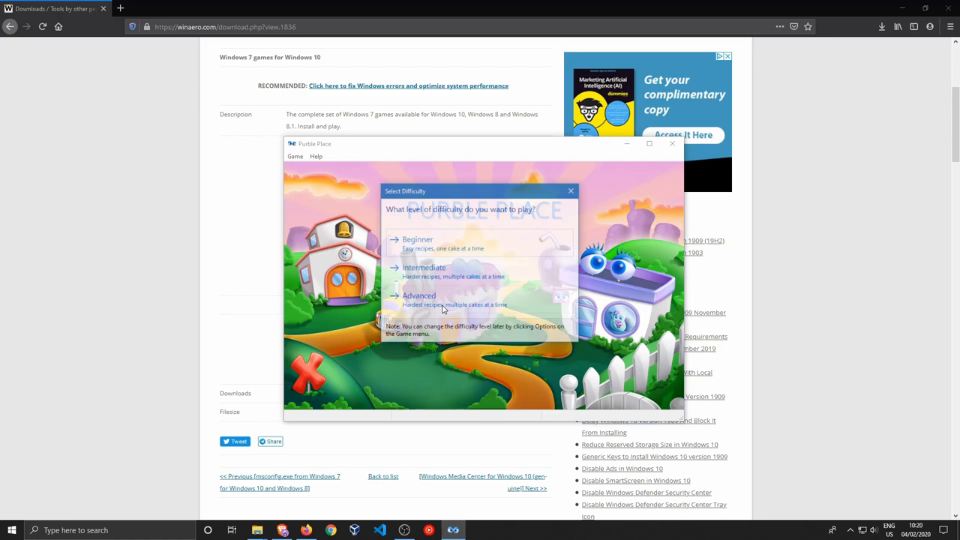
pyautogui.click(672, 143)
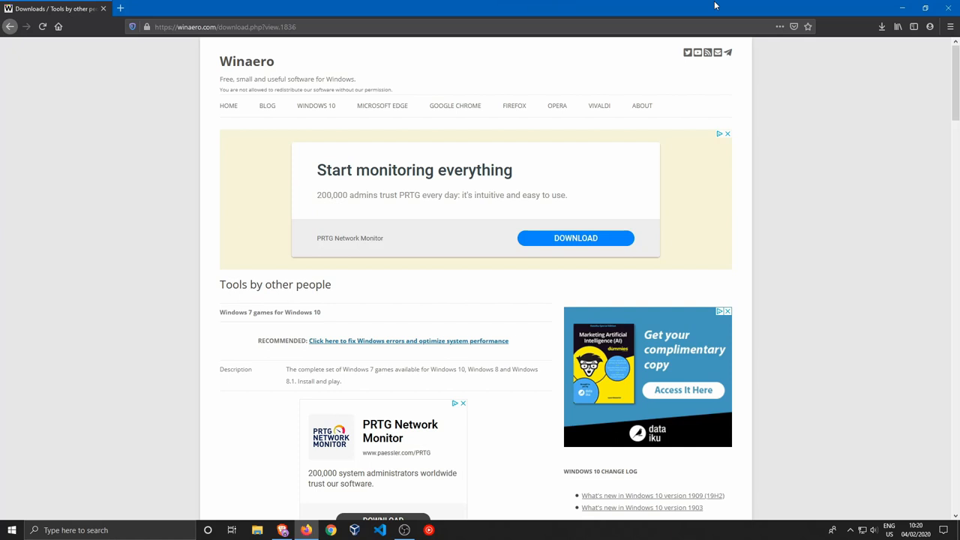
pyautogui.moveTo(282, 312)
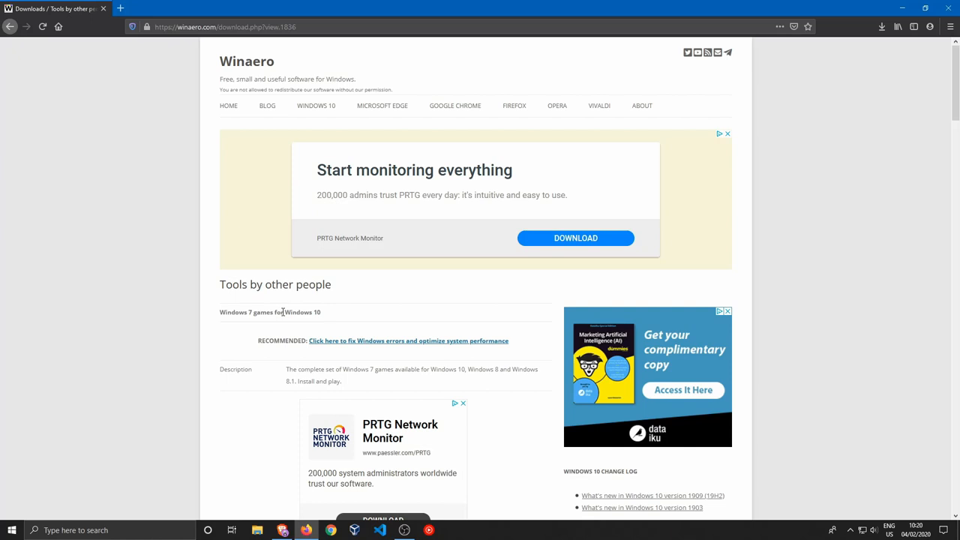